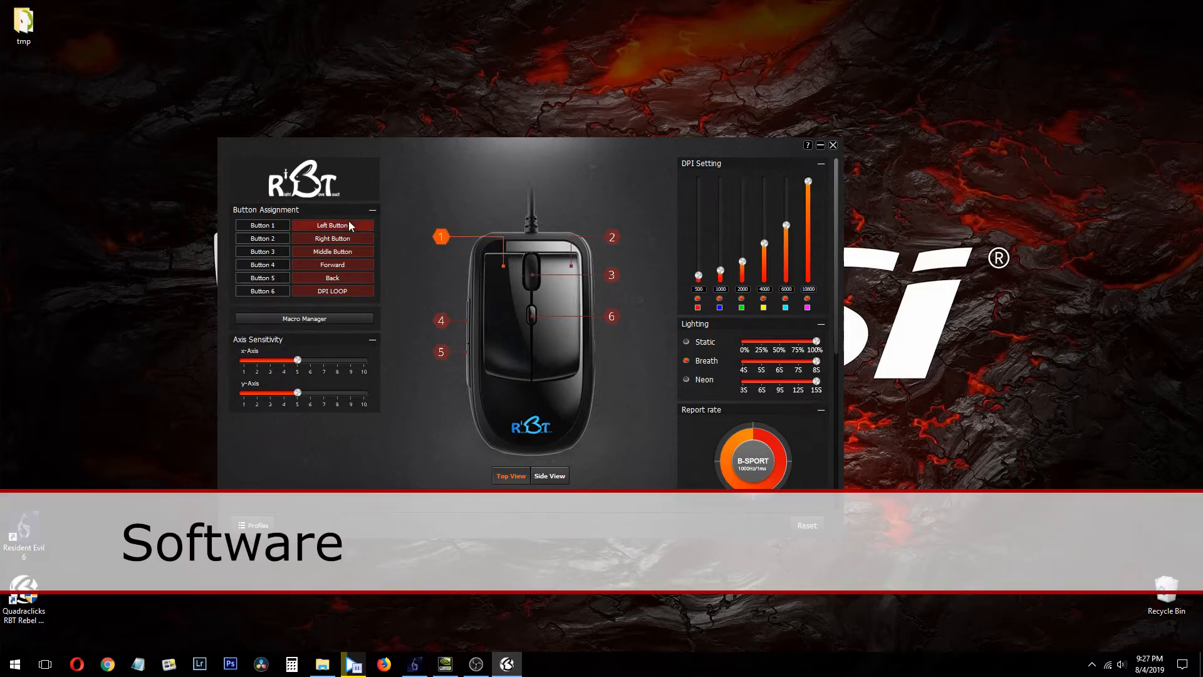
pyautogui.moveTo(336, 308)
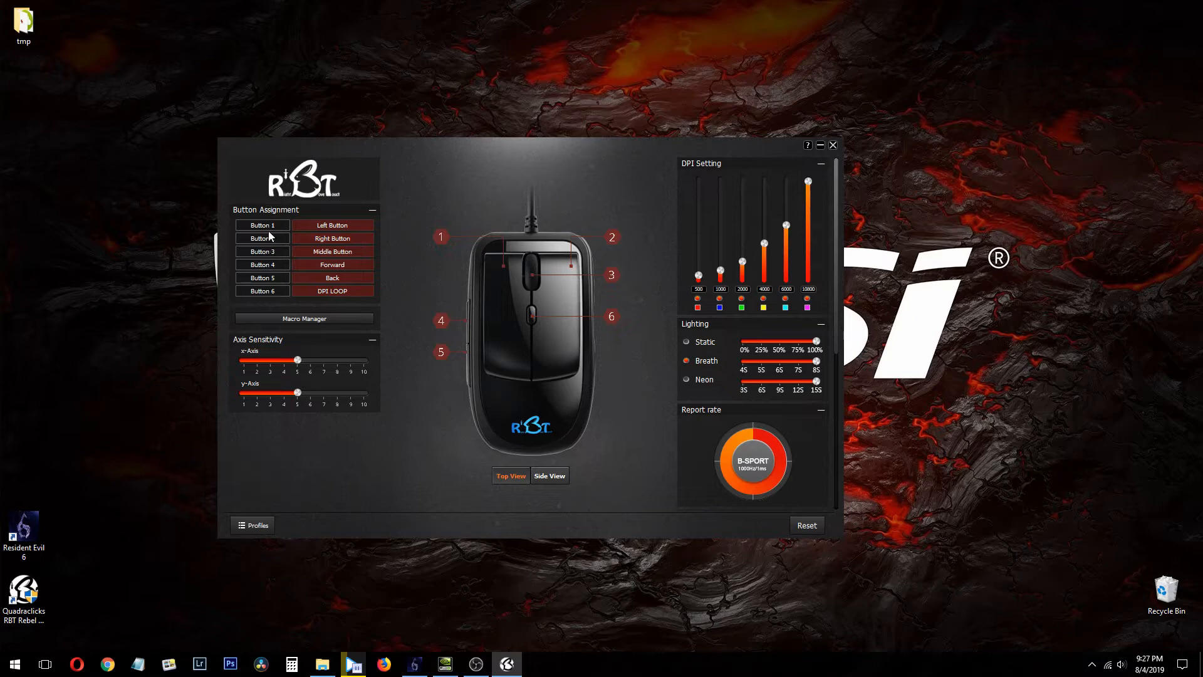
# Peek at Button 1's function choices and the macro editor, leaving both unchanged
pyautogui.click(330, 224)
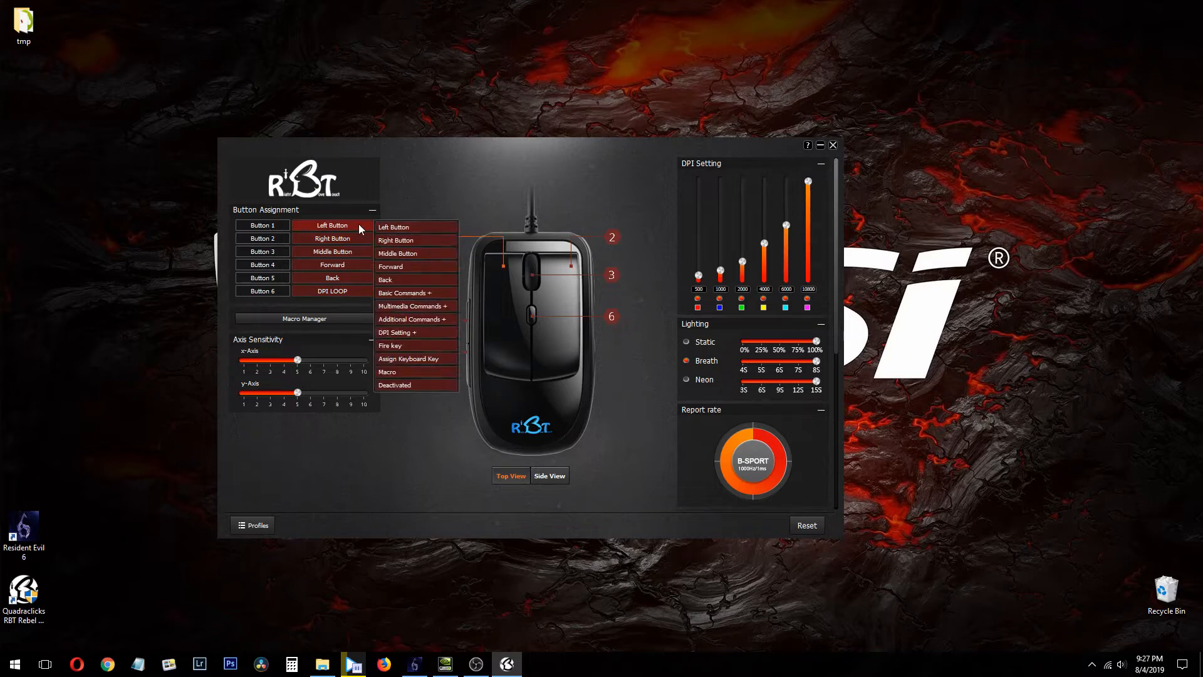
pyautogui.moveTo(398, 346)
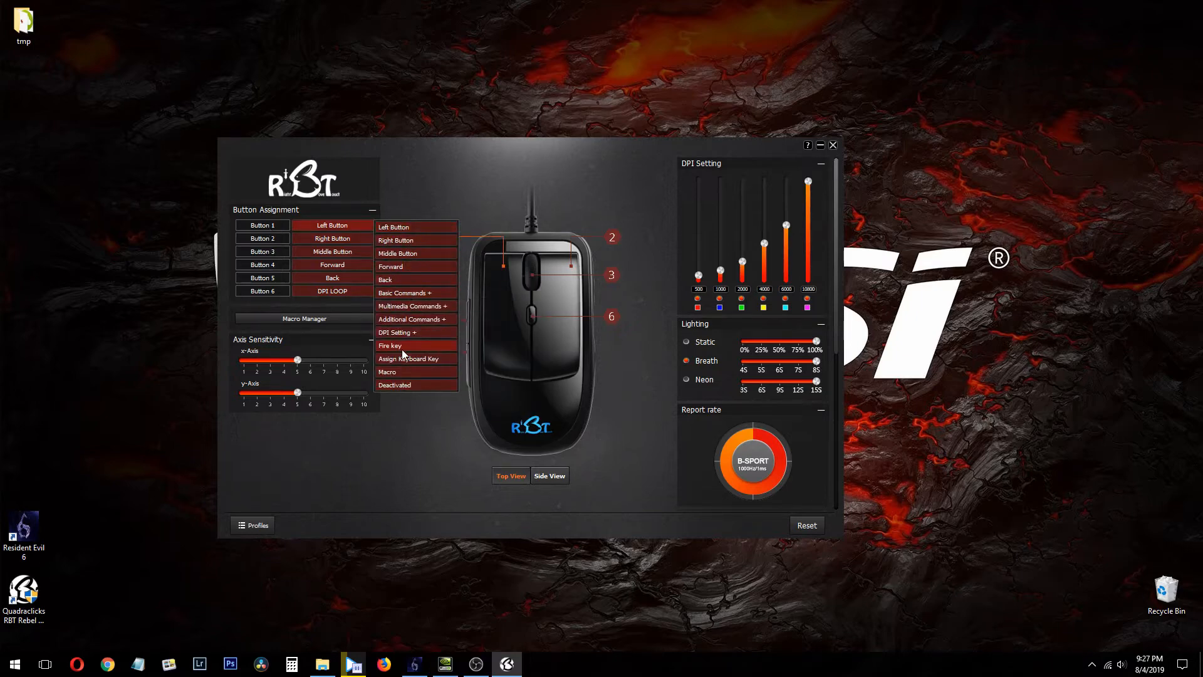
pyautogui.click(399, 269)
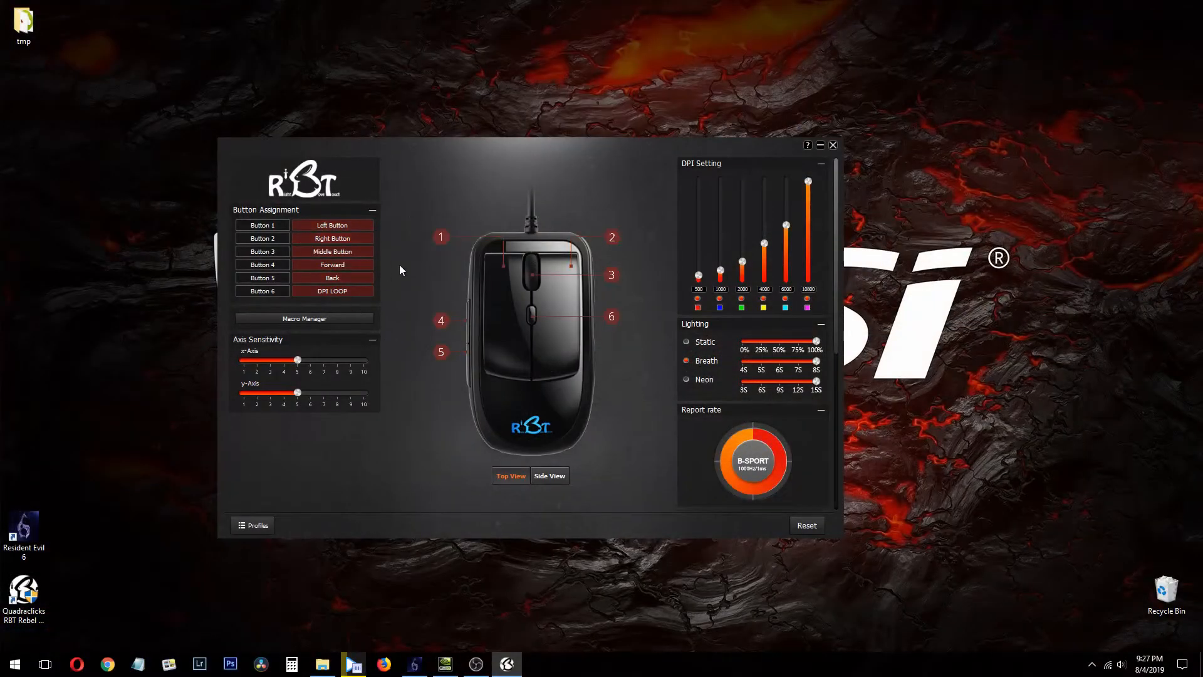
pyautogui.moveTo(347, 375)
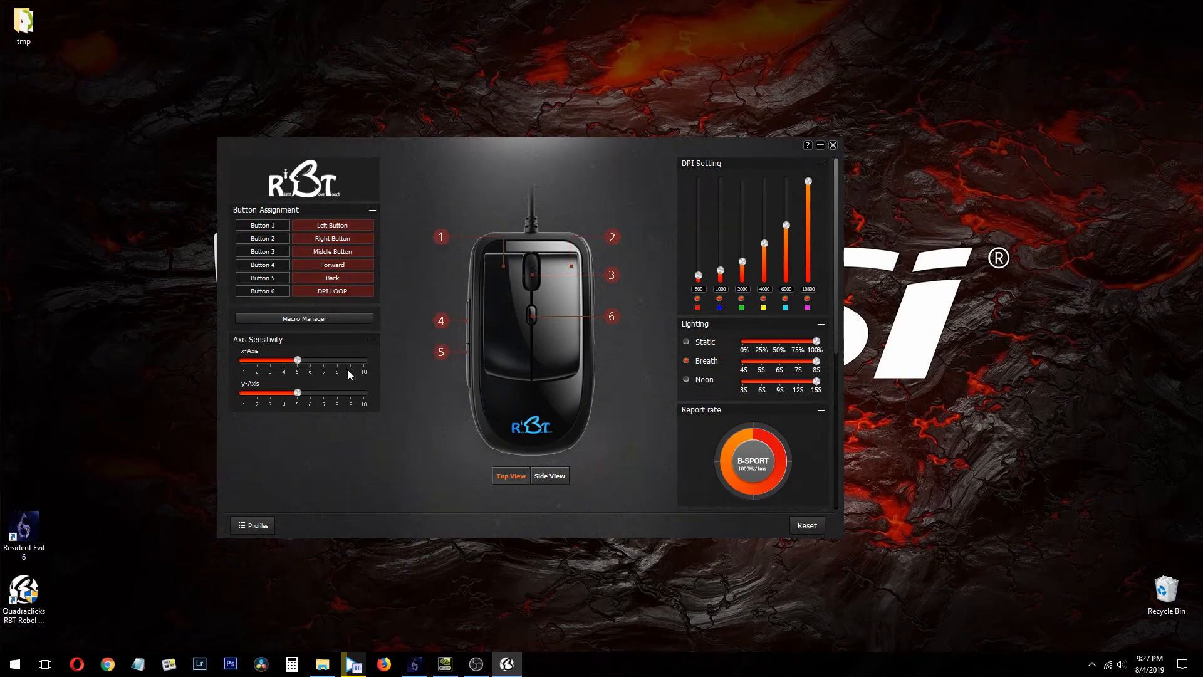
pyautogui.click(304, 317)
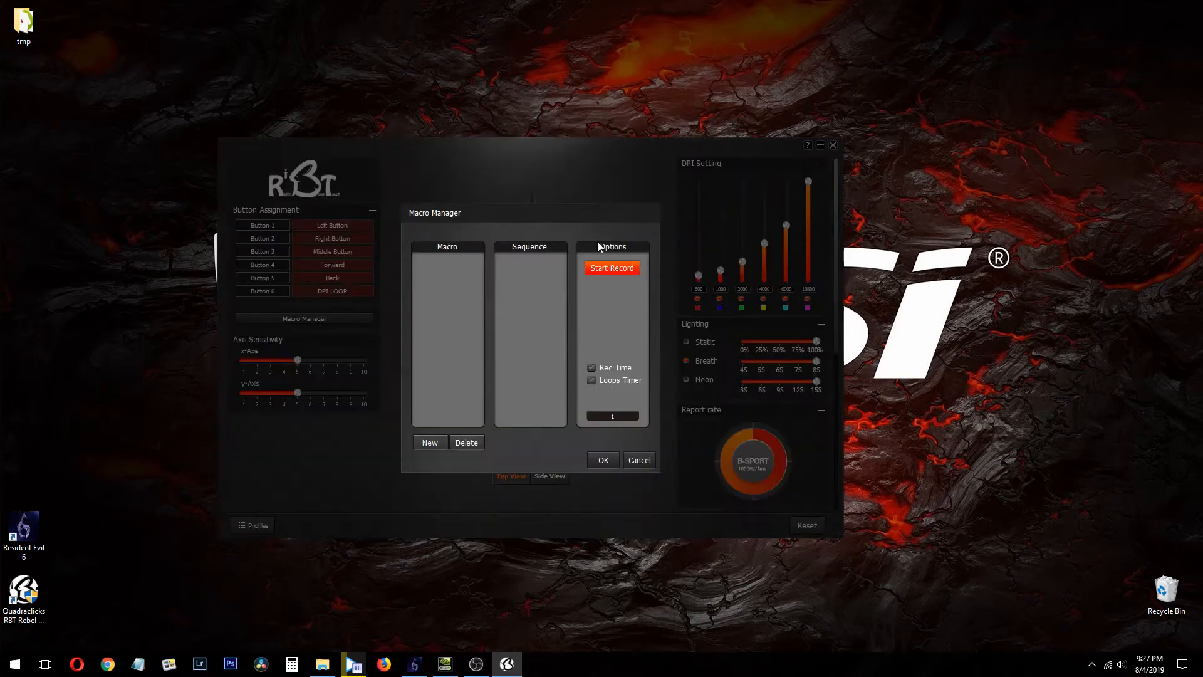
pyautogui.click(638, 460)
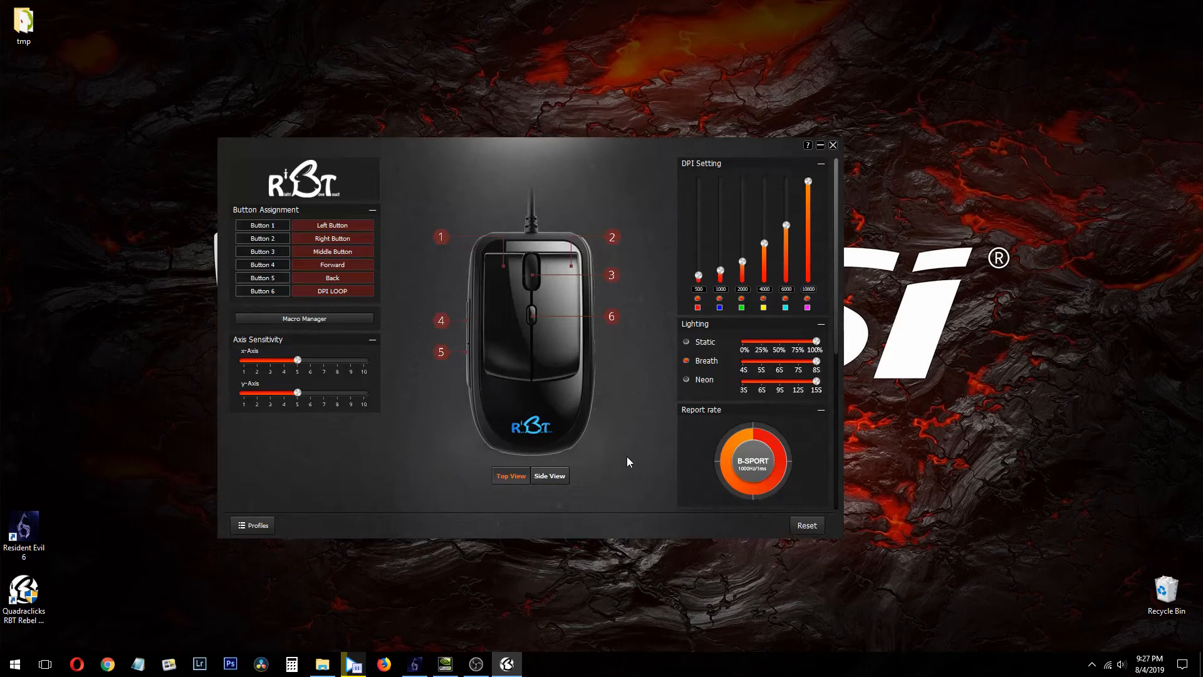
pyautogui.moveTo(309, 373)
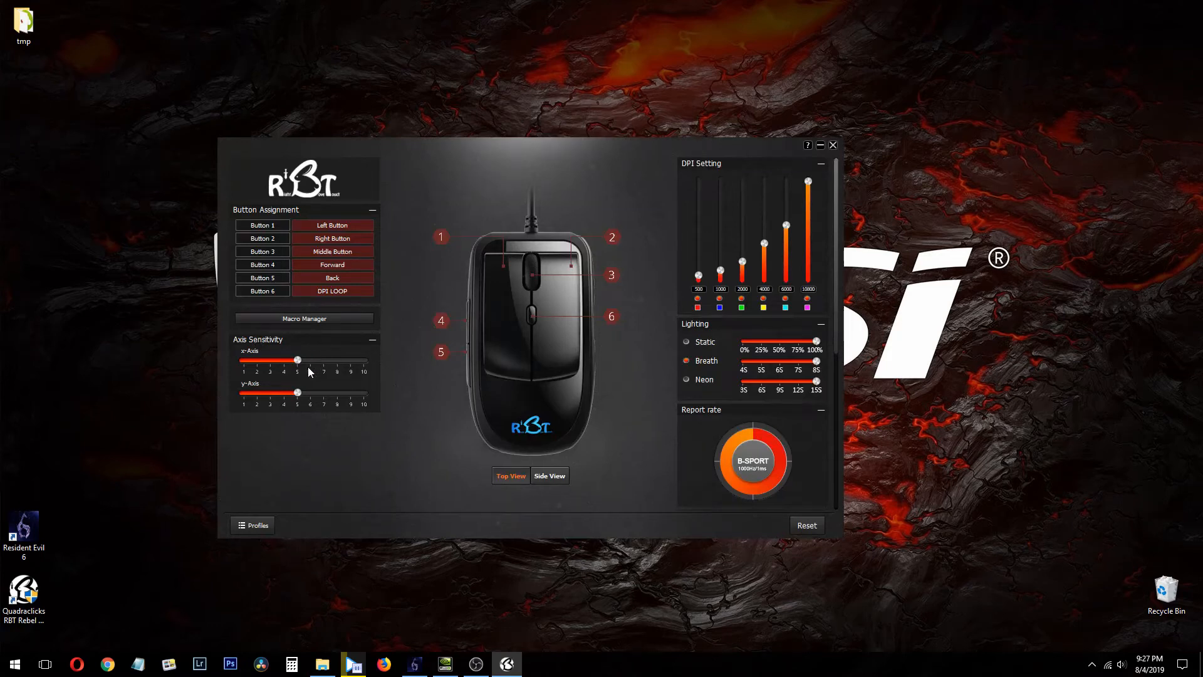
pyautogui.moveTo(203, 227)
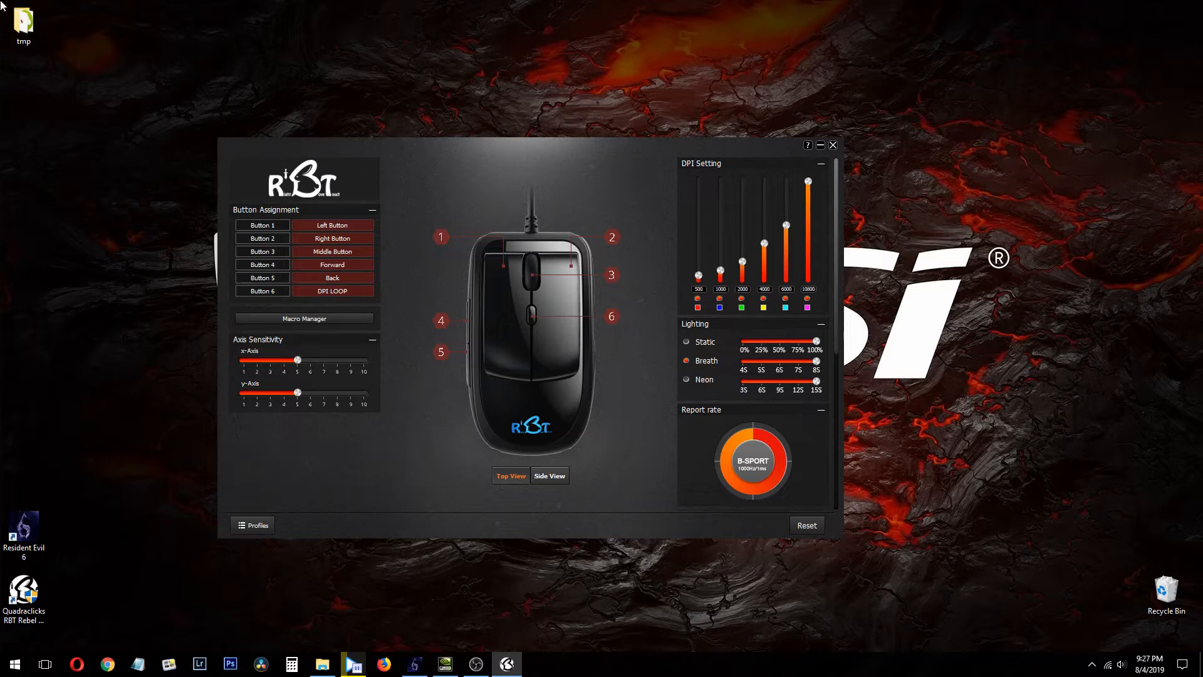
pyautogui.moveTo(598, 632)
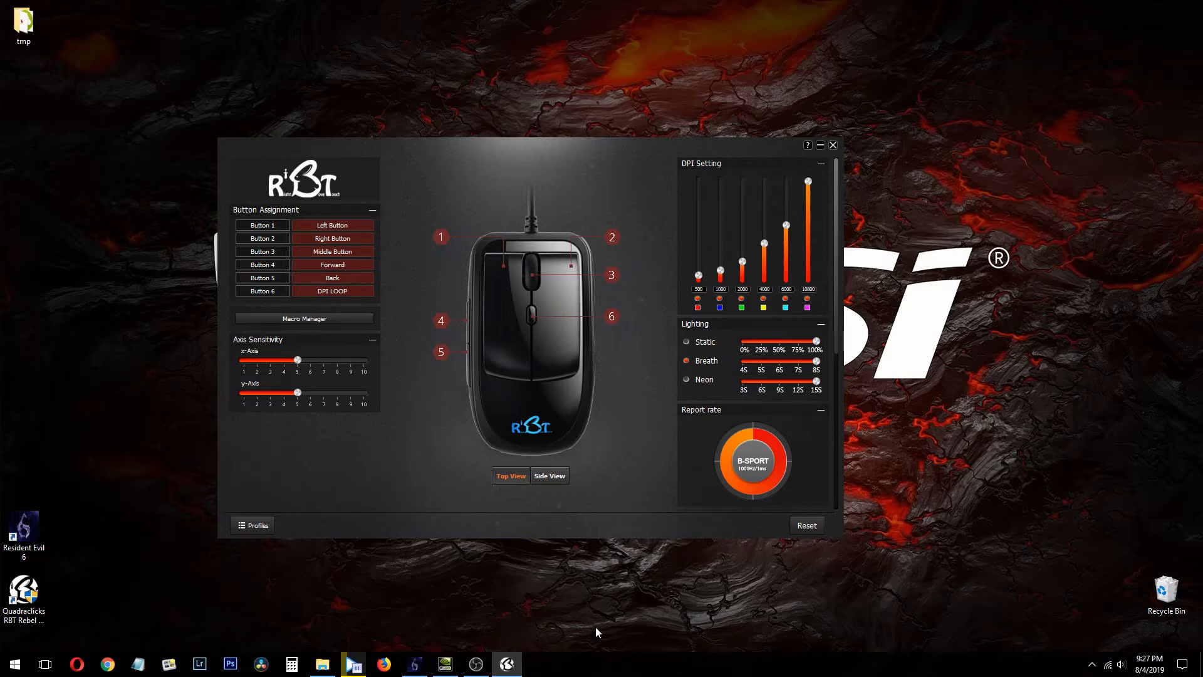
pyautogui.moveTo(145, 181)
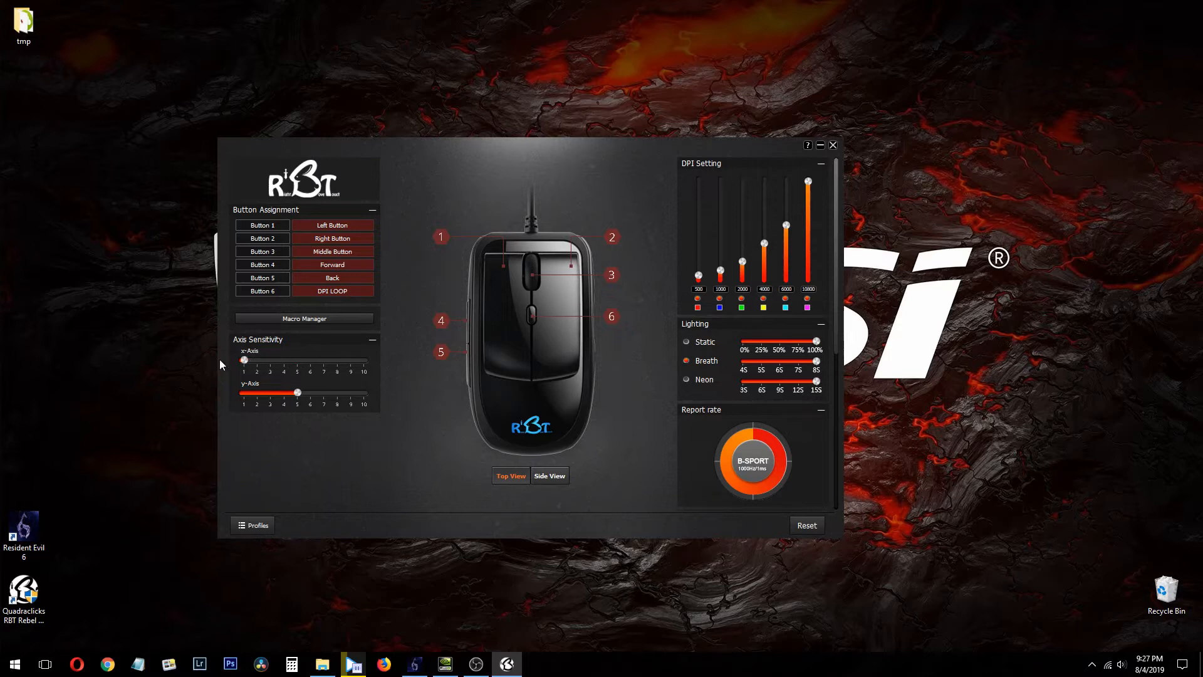
pyautogui.moveTo(181, 119)
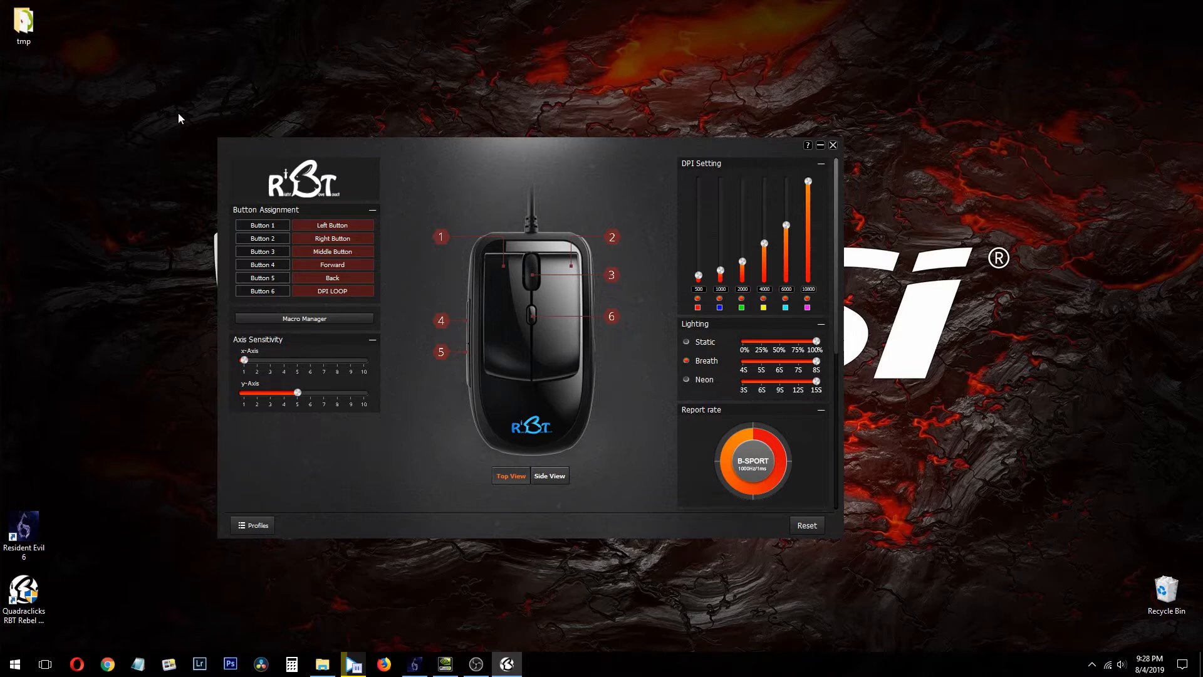
pyautogui.moveTo(312, 345)
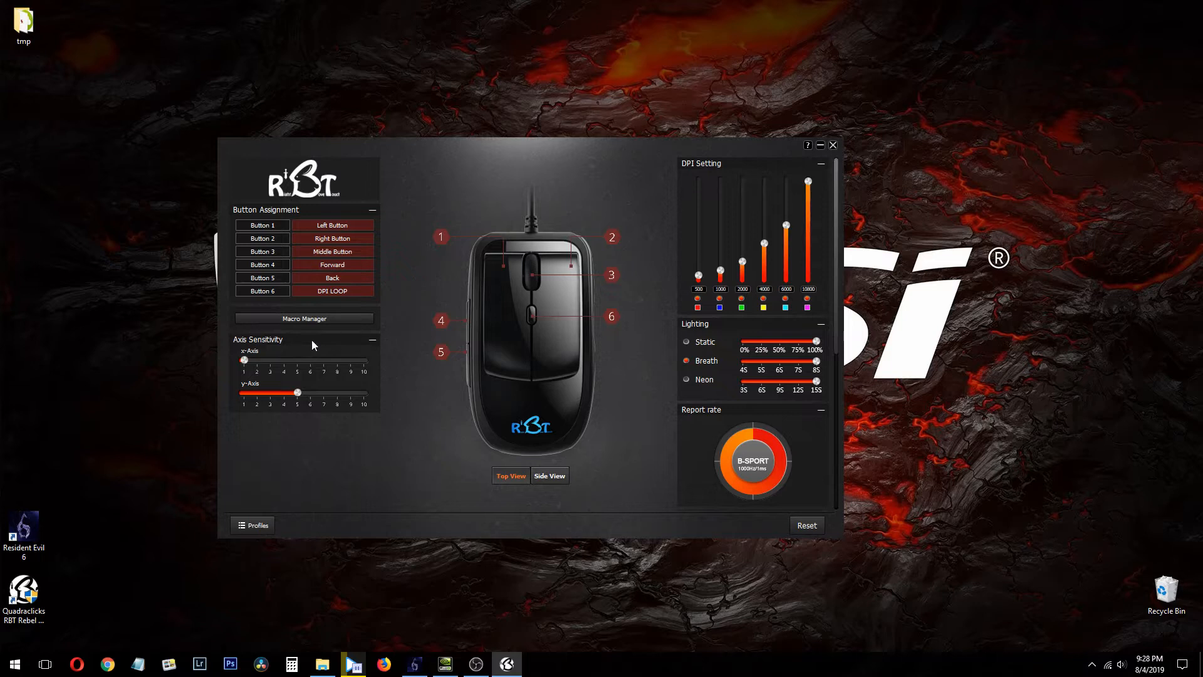
pyautogui.moveTo(370, 6)
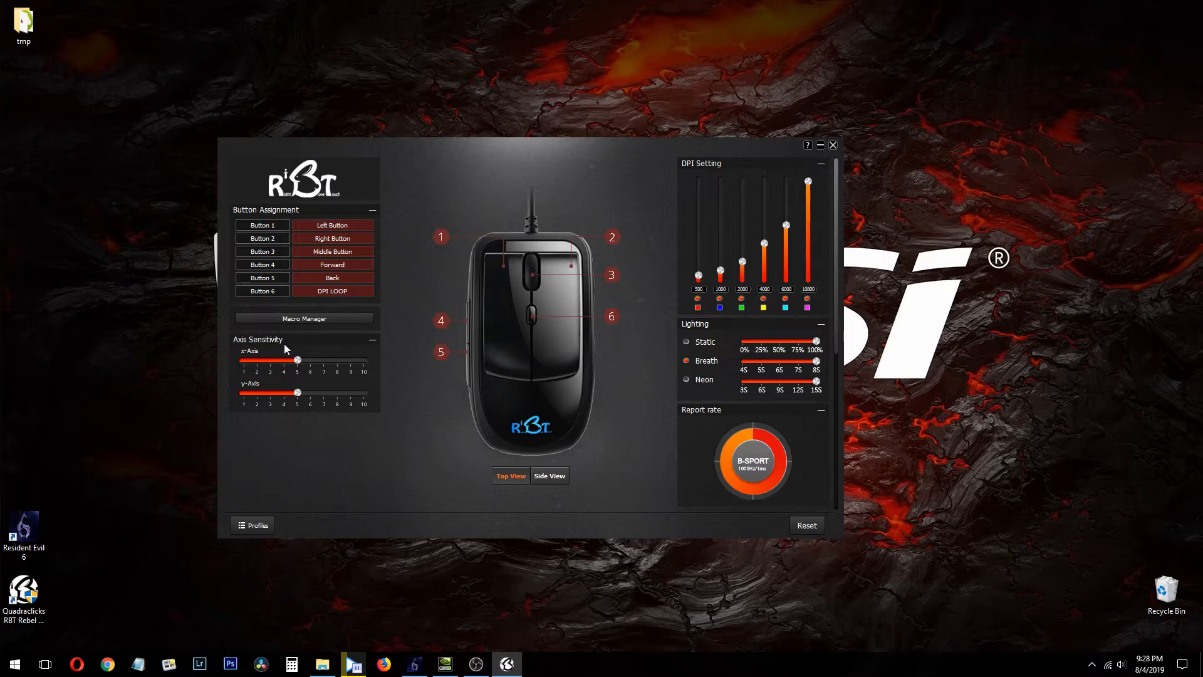
pyautogui.moveTo(420, 310)
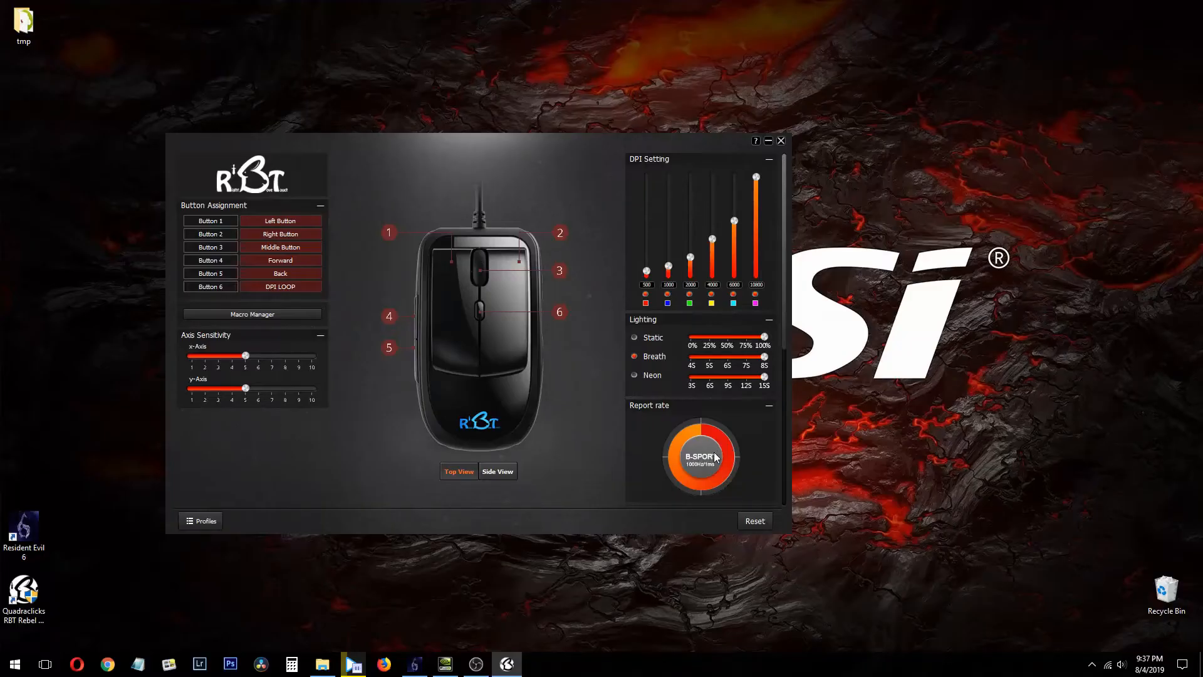
pyautogui.moveTo(736, 458)
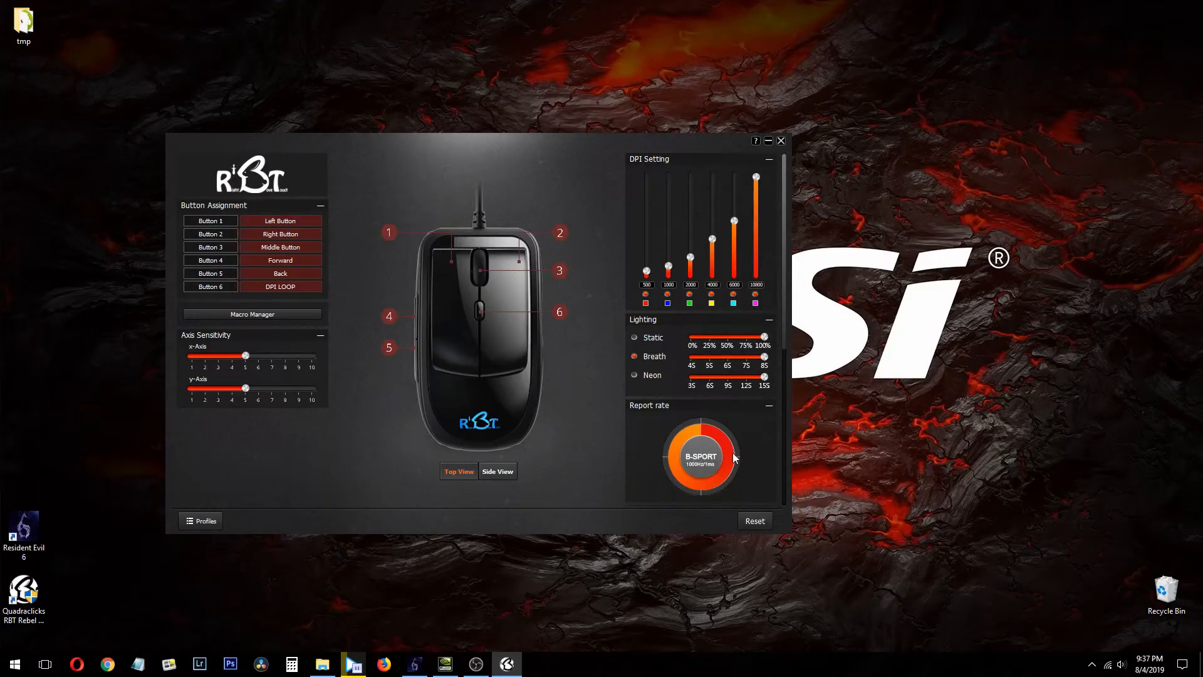
# Cycle the report rate from B-SPORT through Gaming and Office to the next mode
pyautogui.click(699, 456)
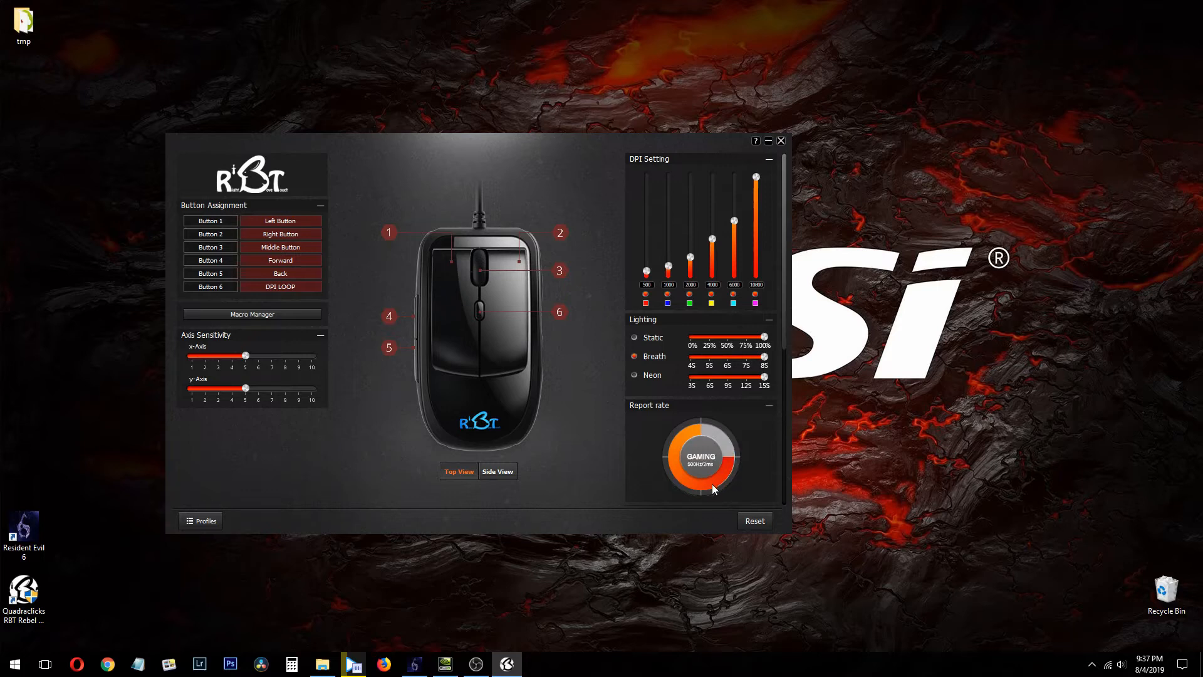
pyautogui.click(699, 456)
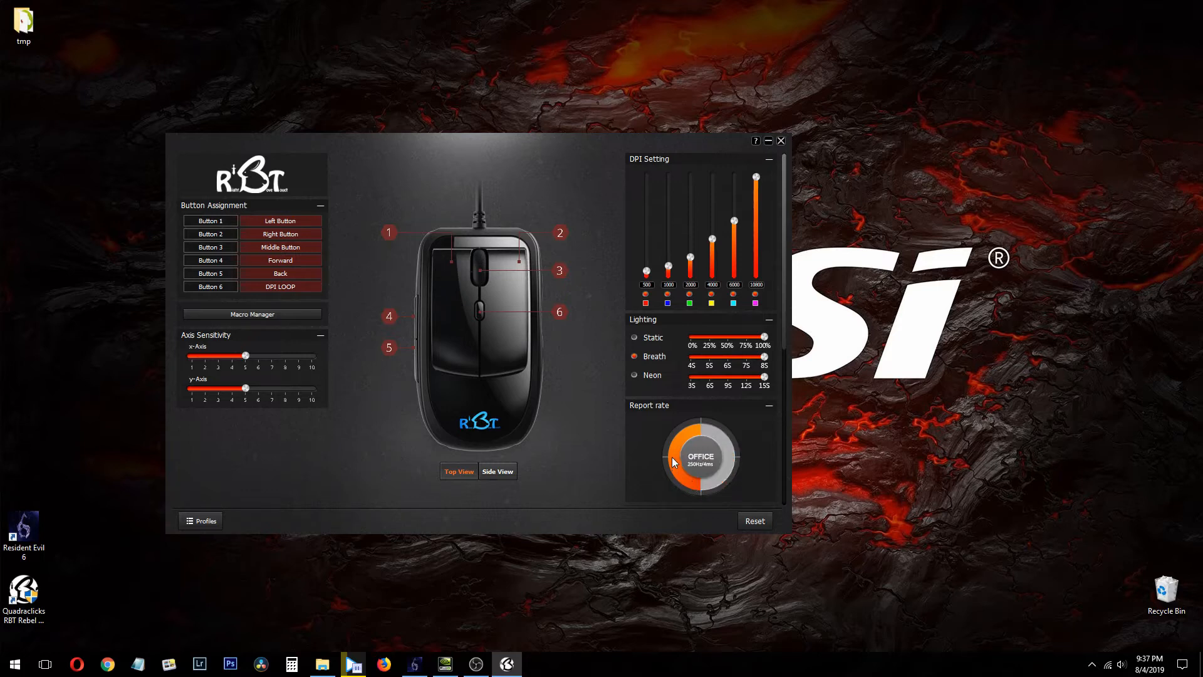
pyautogui.click(699, 456)
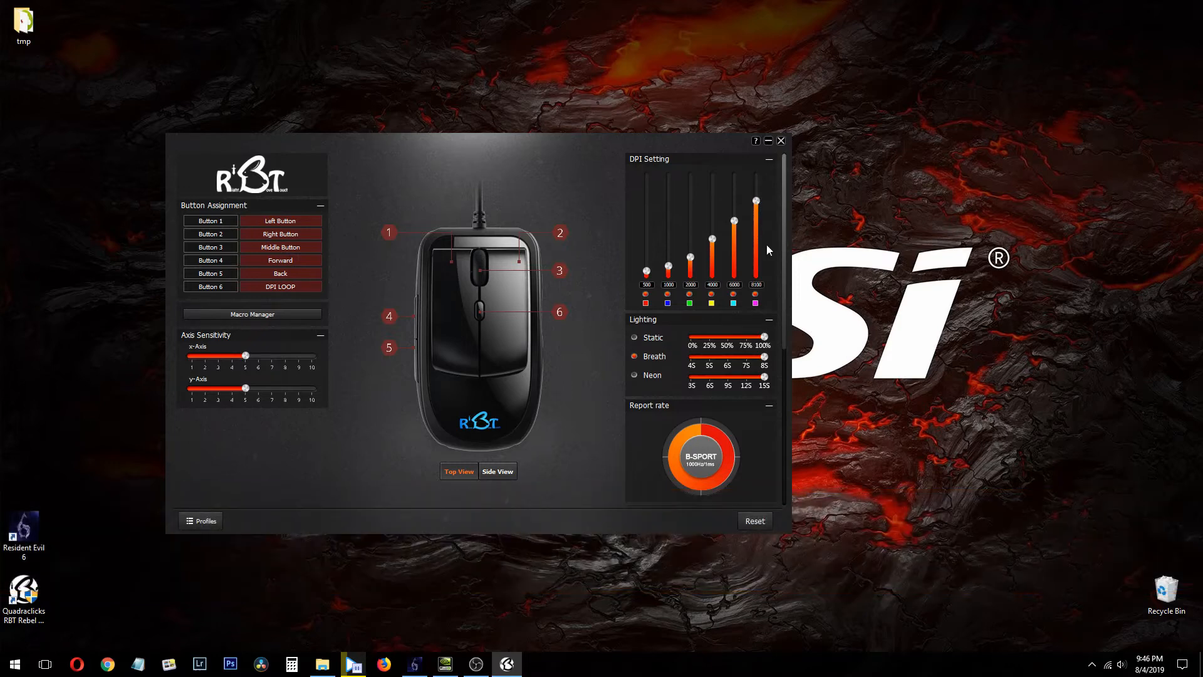
pyautogui.moveTo(737, 308)
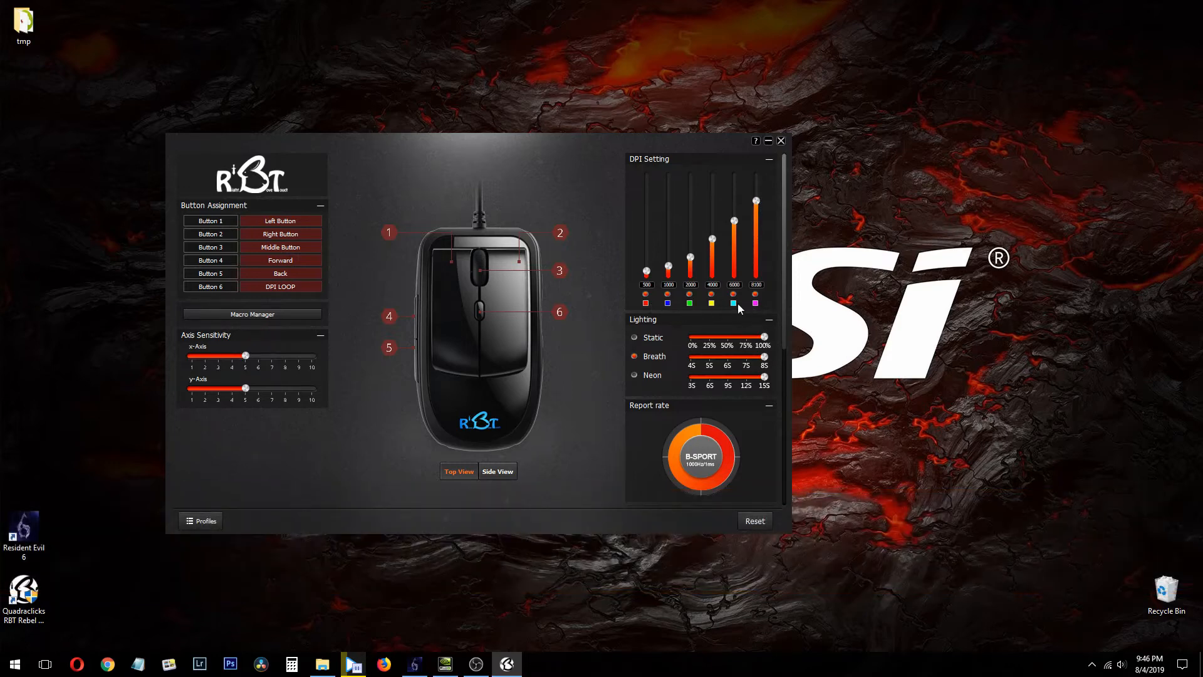
# Bring up the Select Color popup for a DPI stage's indicator colour
pyautogui.click(731, 293)
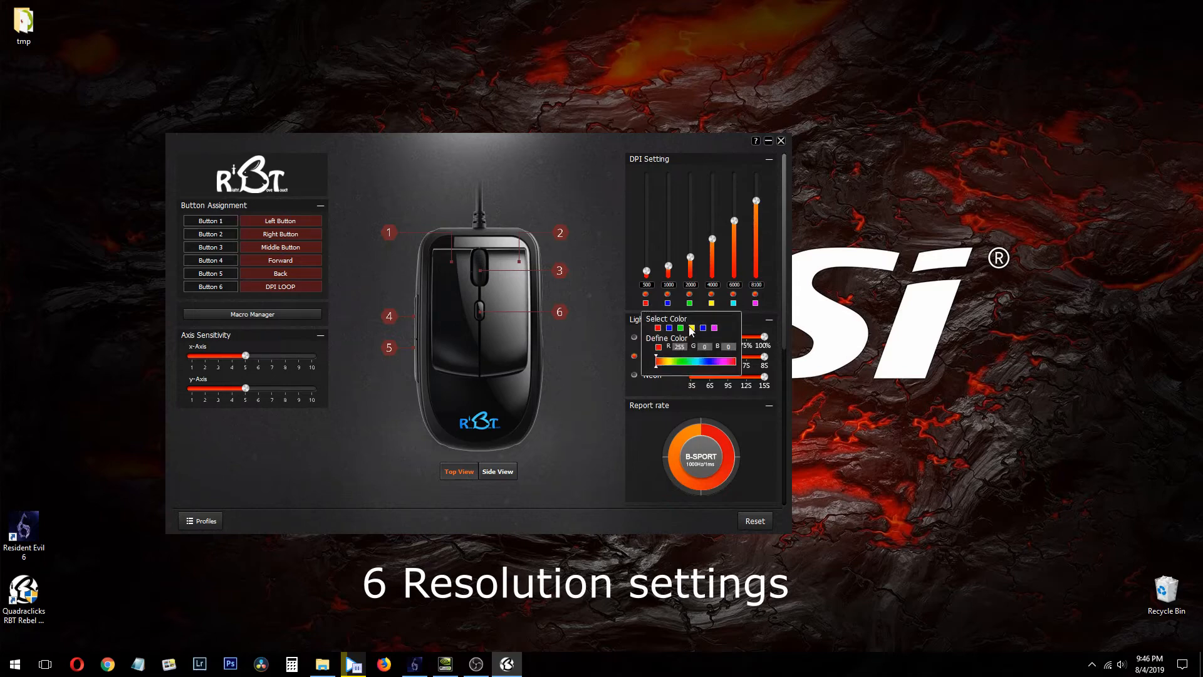